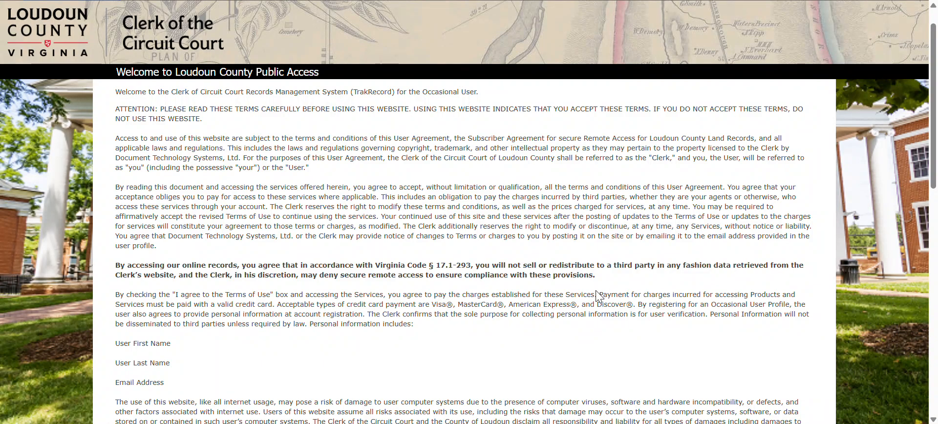
pyautogui.moveTo(535, 297)
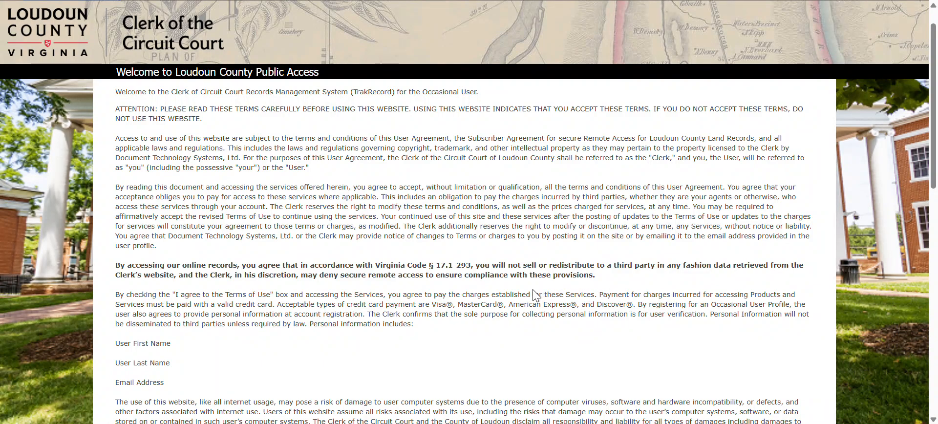
pyautogui.moveTo(541, 240)
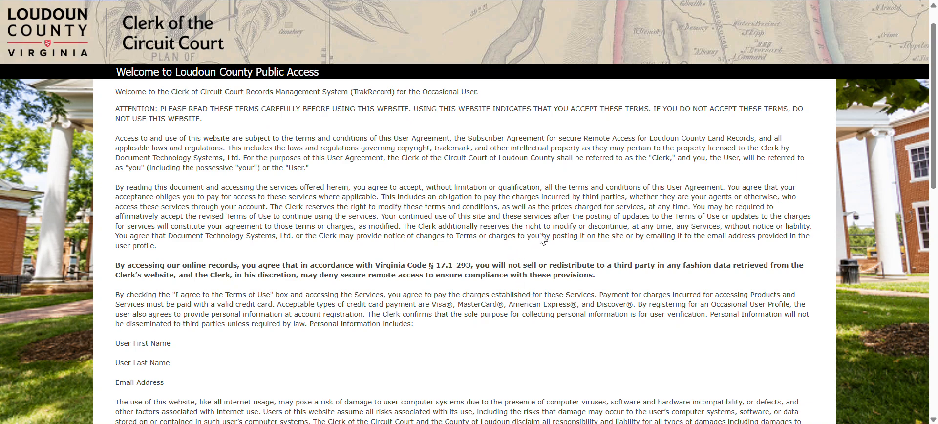
# Step: Scroll down the welcome page past the User Agreement to the Login form and disclaimer
pyautogui.scroll(-3)
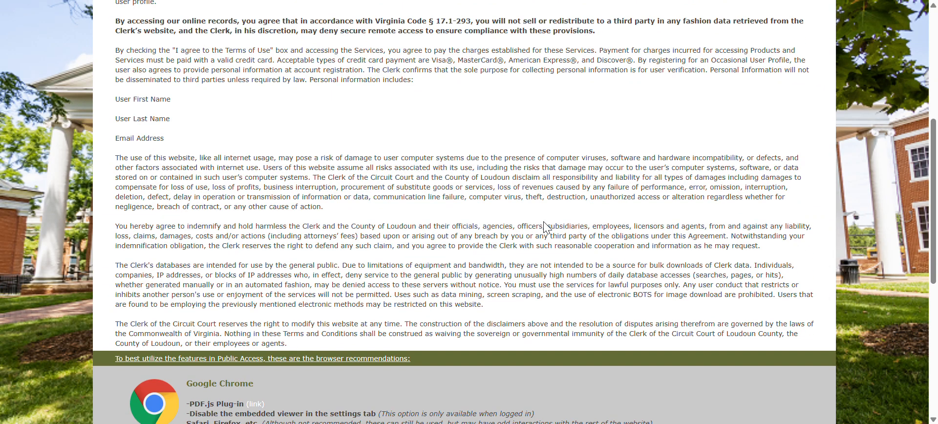
pyautogui.scroll(-3)
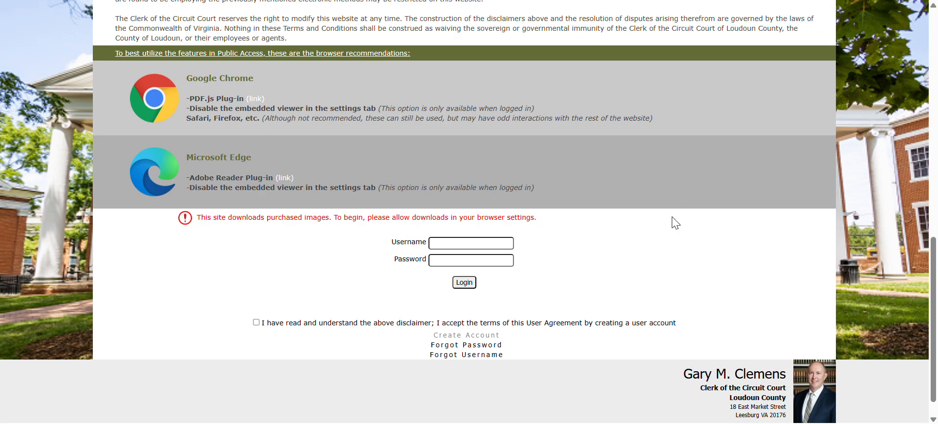
pyautogui.moveTo(652, 250)
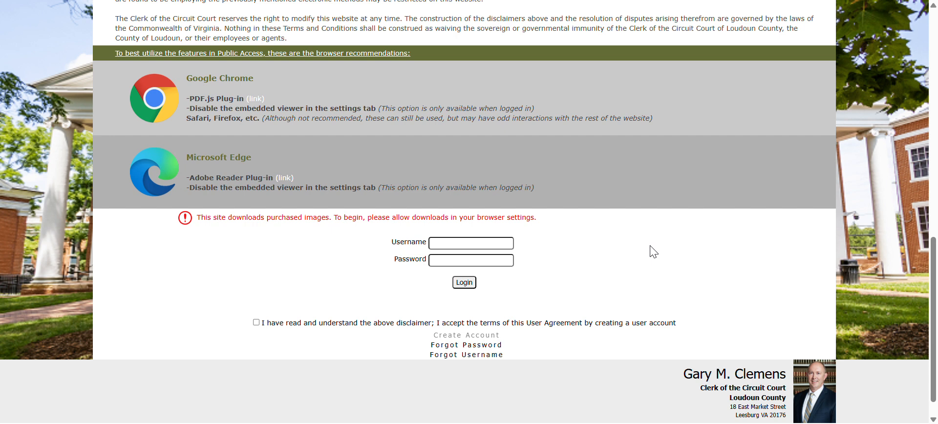
pyautogui.moveTo(401, 362)
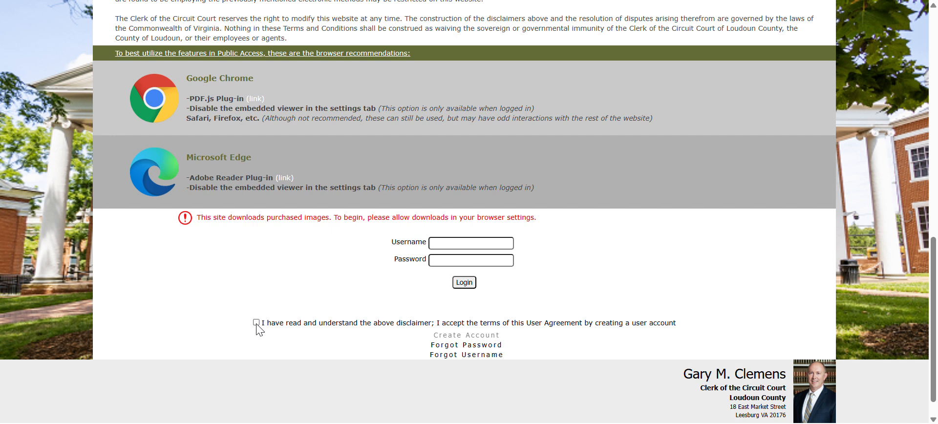
pyautogui.click(256, 323)
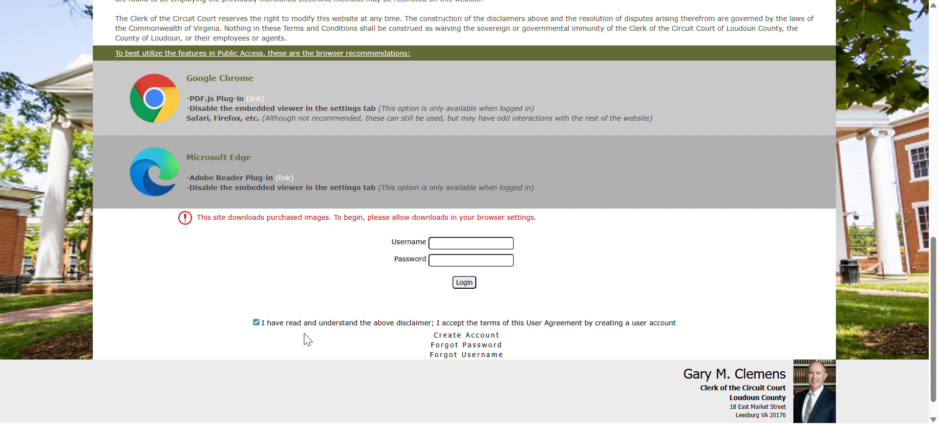
pyautogui.click(465, 335)
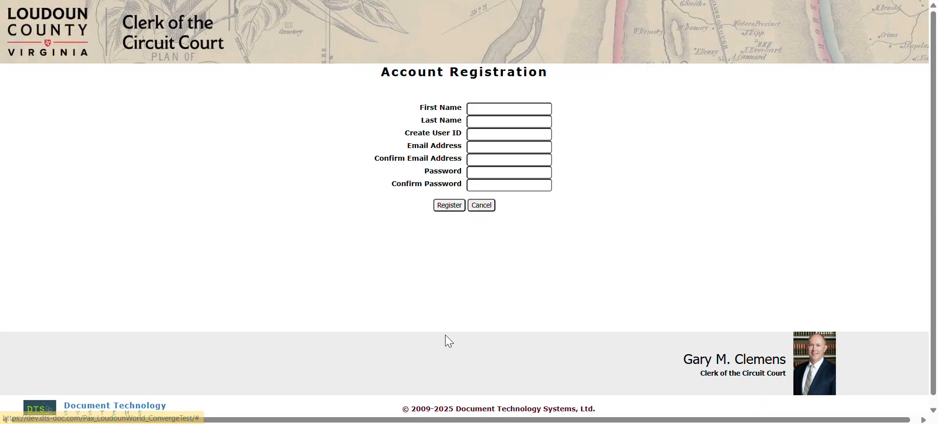
pyautogui.click(508, 109)
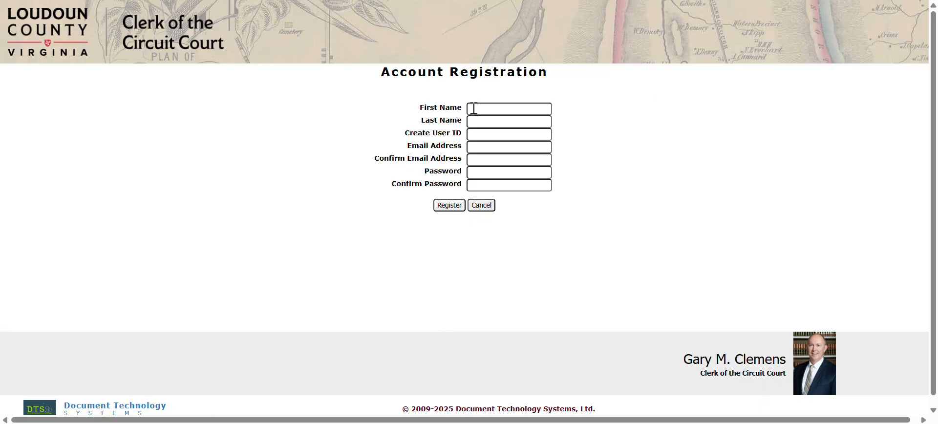
pyautogui.write('Denise')
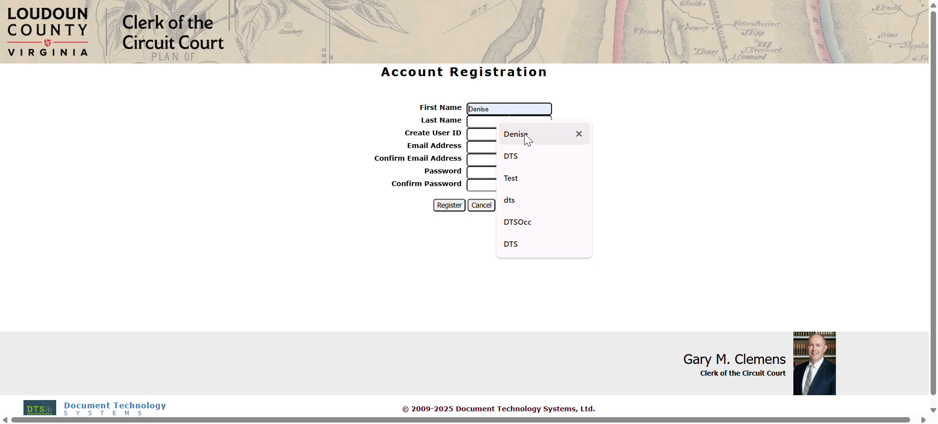
pyautogui.write('Douglas')
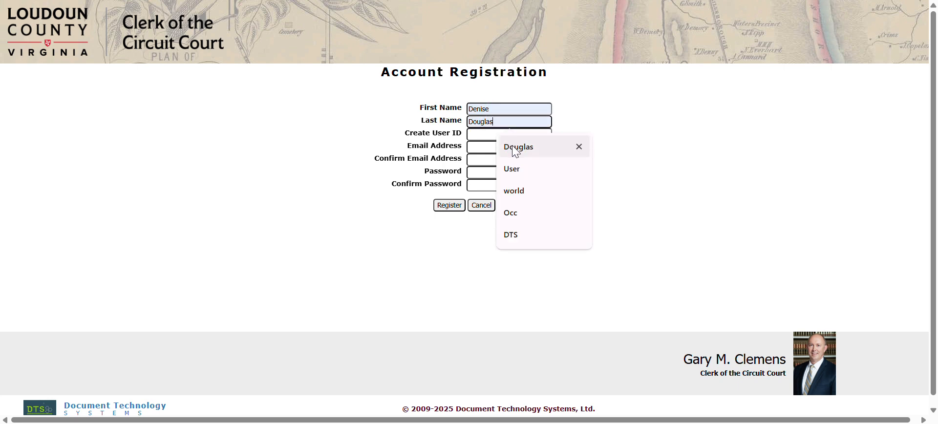
pyautogui.write('Dougie')
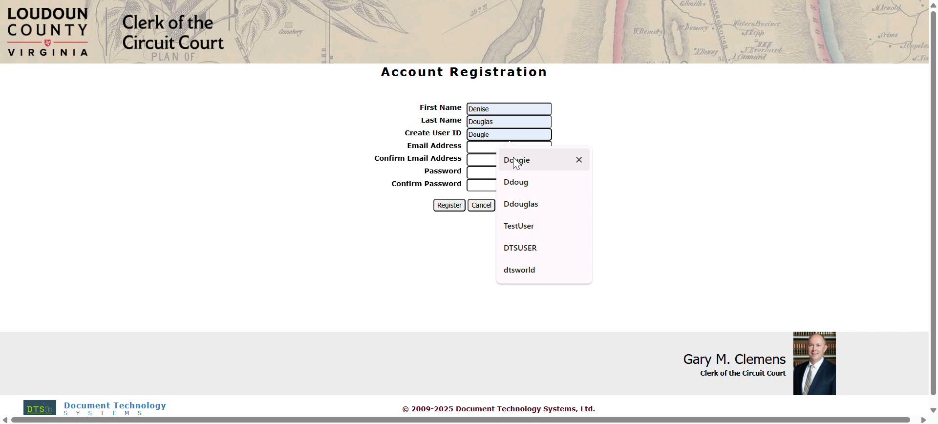
# Step: Fill in the email, email confirmation and password, then register the new account
pyautogui.click(508, 148)
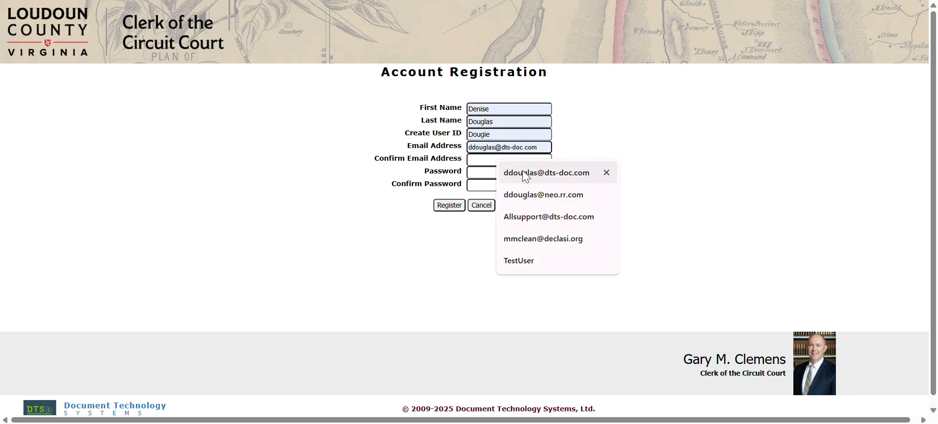
pyautogui.click(546, 172)
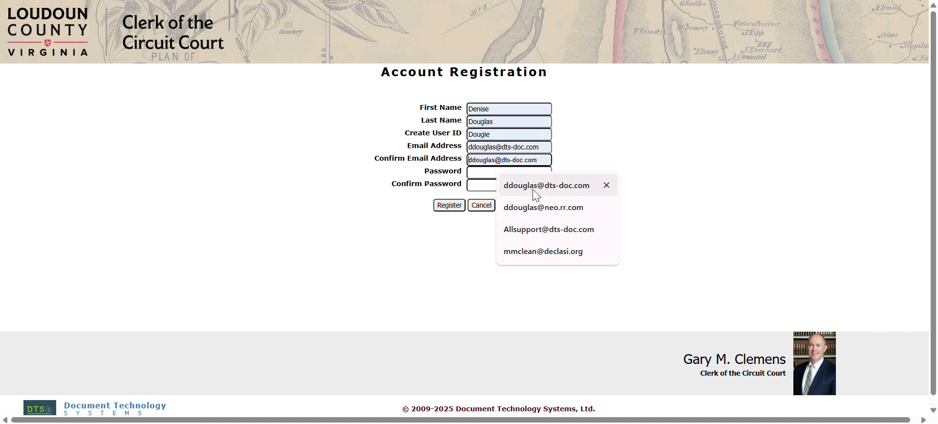
pyautogui.click(508, 172)
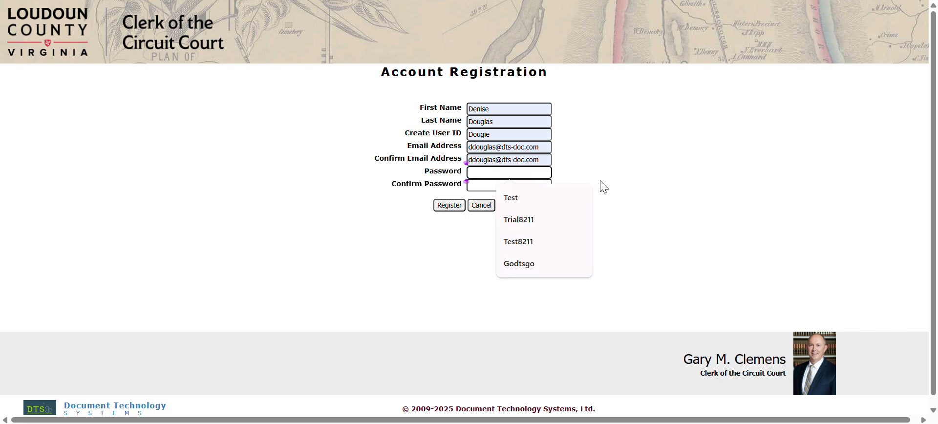
pyautogui.click(512, 198)
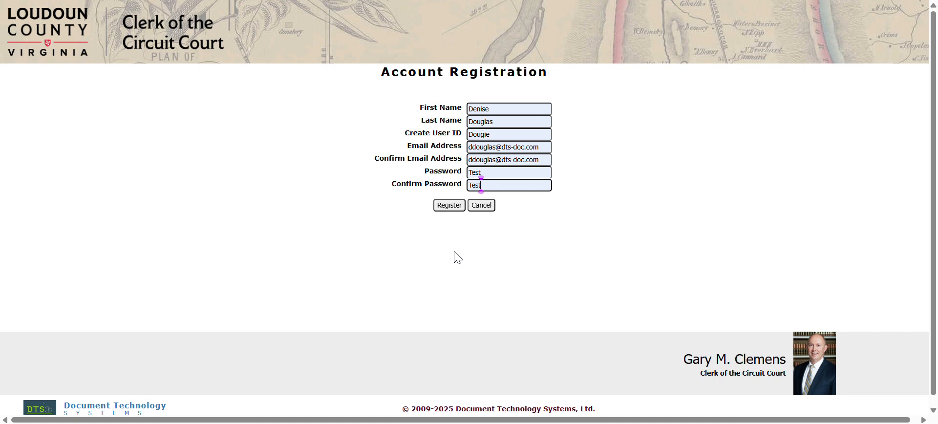
pyautogui.click(449, 205)
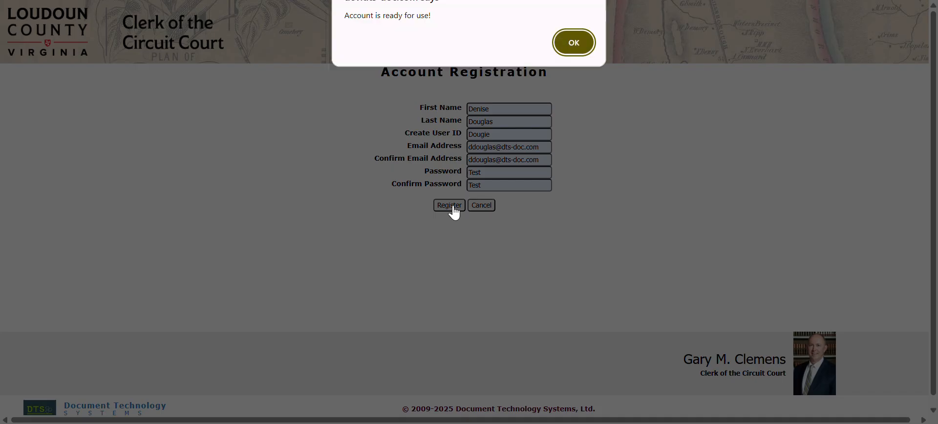
pyautogui.moveTo(640, 75)
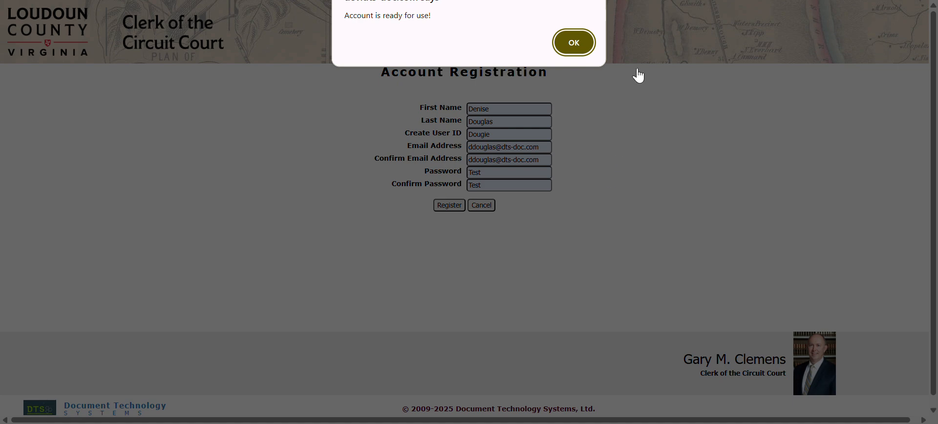
# Step: Dismiss the account-ready alert and log in with username Dou and the new password
pyautogui.click(572, 42)
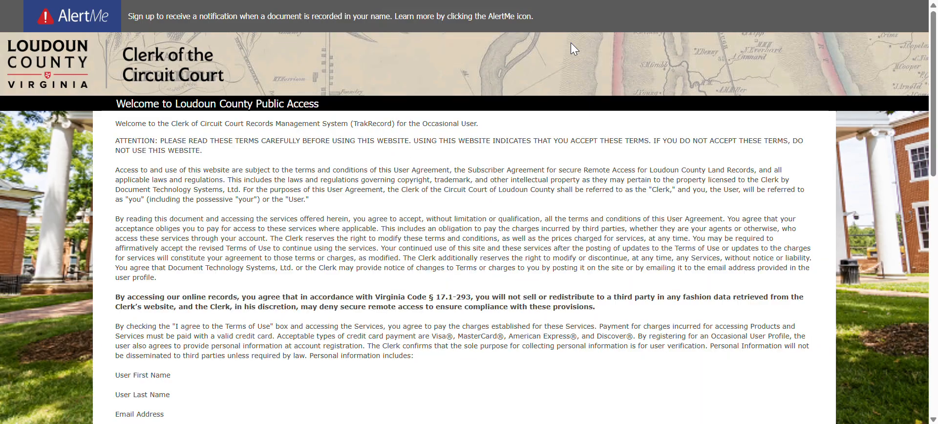
pyautogui.scroll(-3)
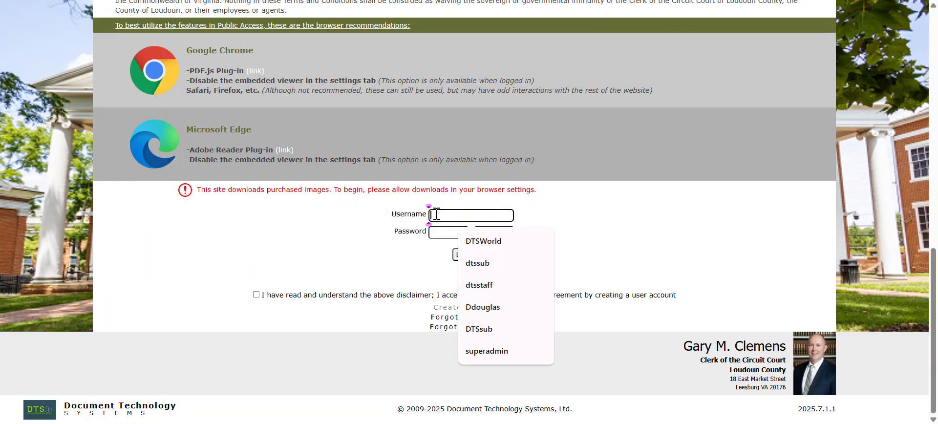
pyautogui.write('Dougie')
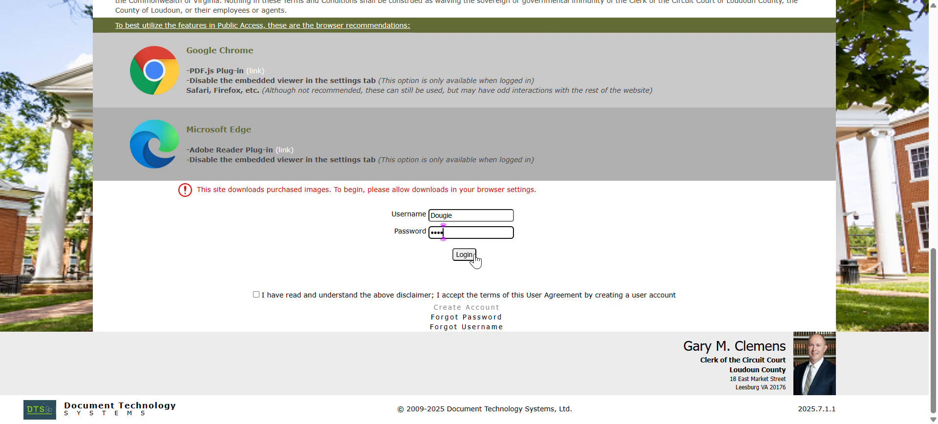
pyautogui.click(465, 256)
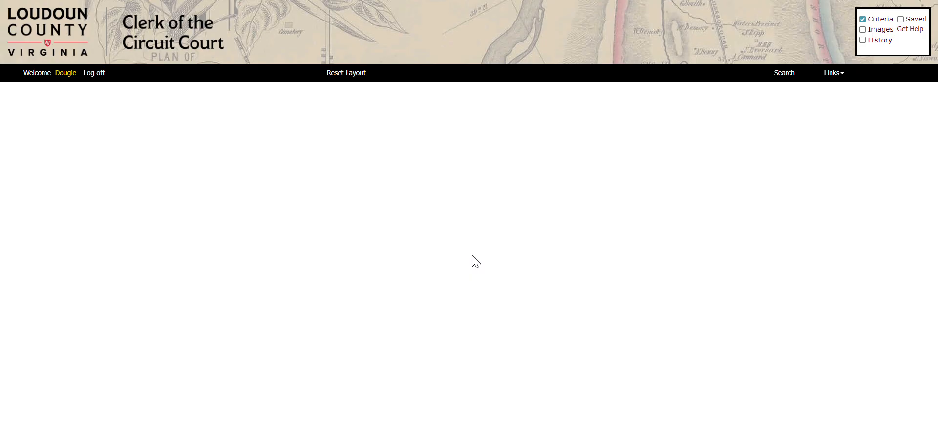
# Step: Bring up the Search page with the Name Search criteria panel
pyautogui.click(784, 72)
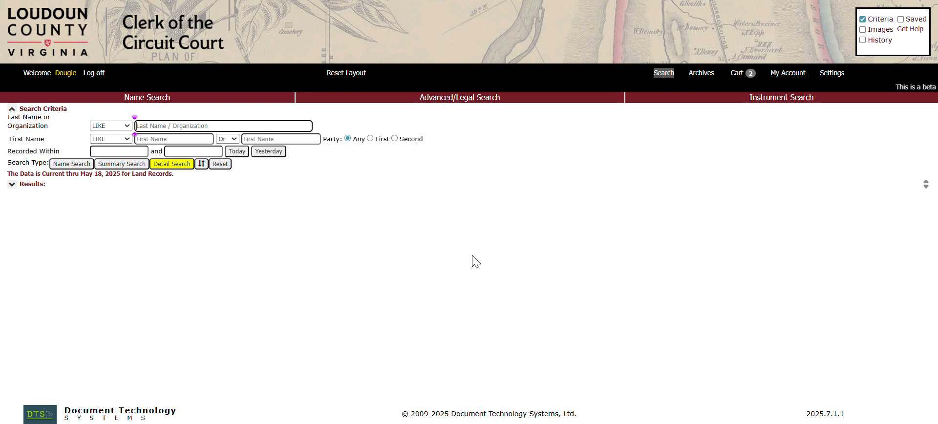
pyautogui.moveTo(447, 282)
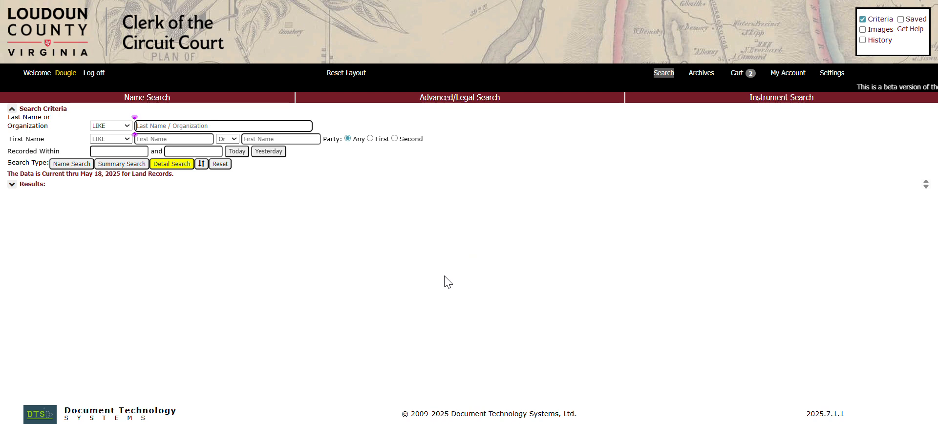
pyautogui.moveTo(513, 238)
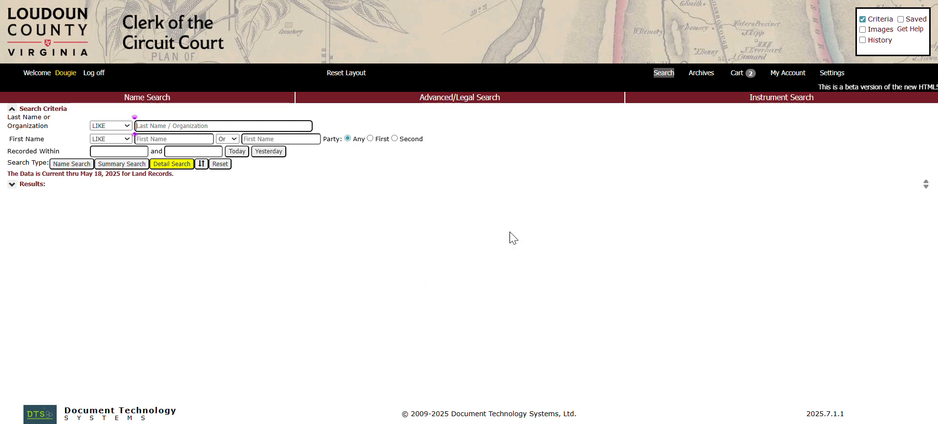
pyautogui.moveTo(910, 29)
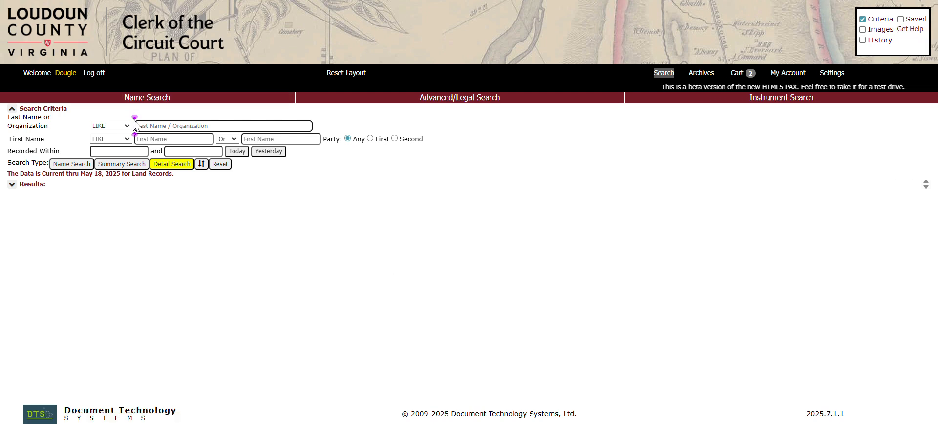
# Step: Run a Detail Search for last name Smith recorded within 08/01/2025 to 08/18/2025
pyautogui.write('Smith')
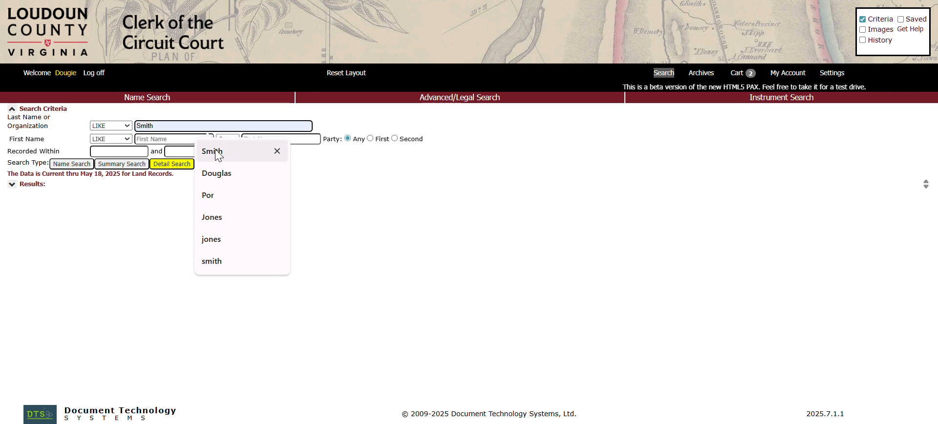
pyautogui.click(119, 150)
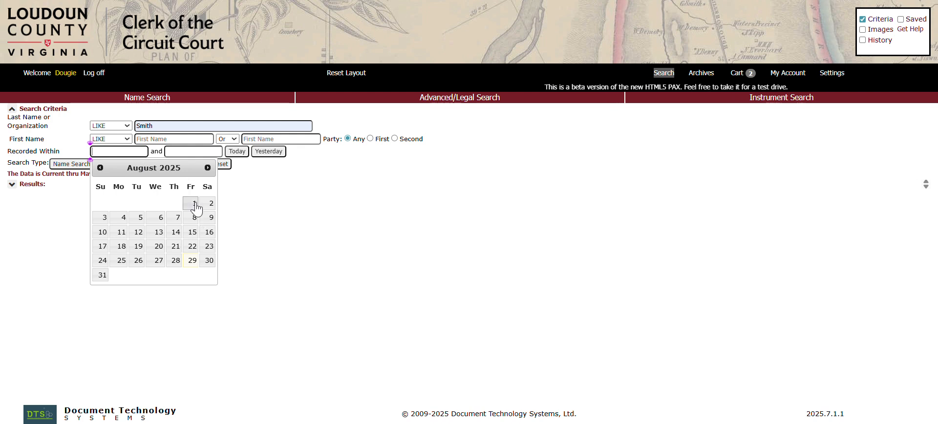
pyautogui.click(192, 203)
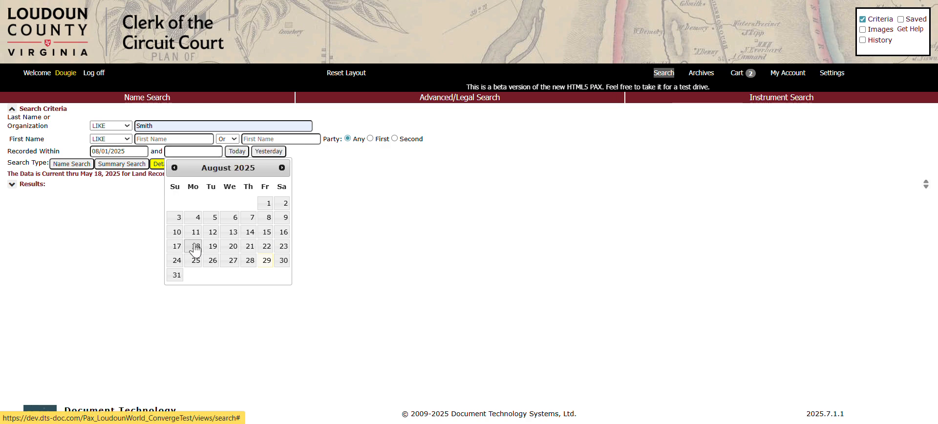
pyautogui.click(193, 246)
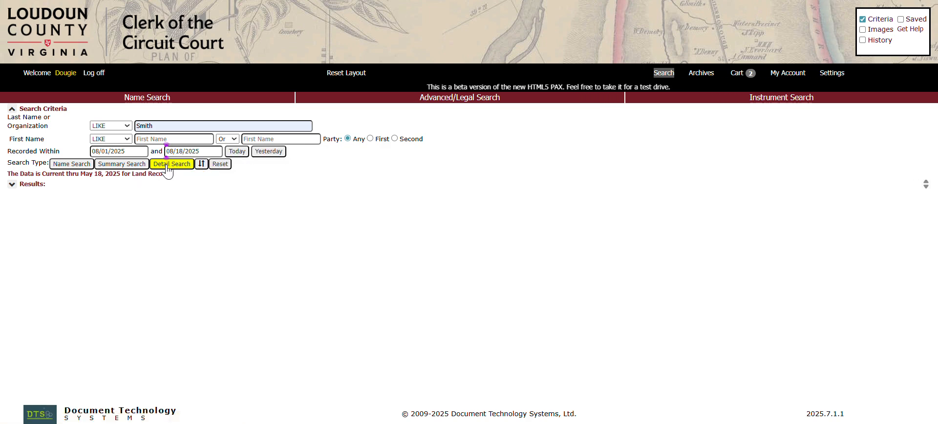
pyautogui.click(171, 163)
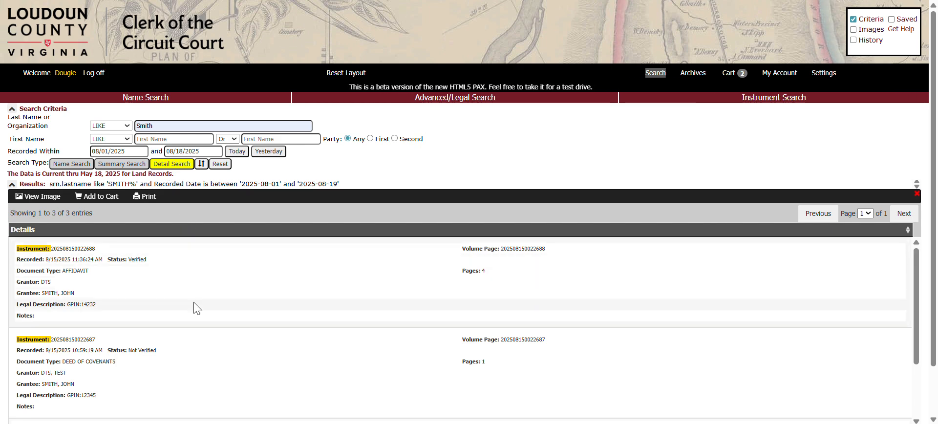
pyautogui.moveTo(170, 293)
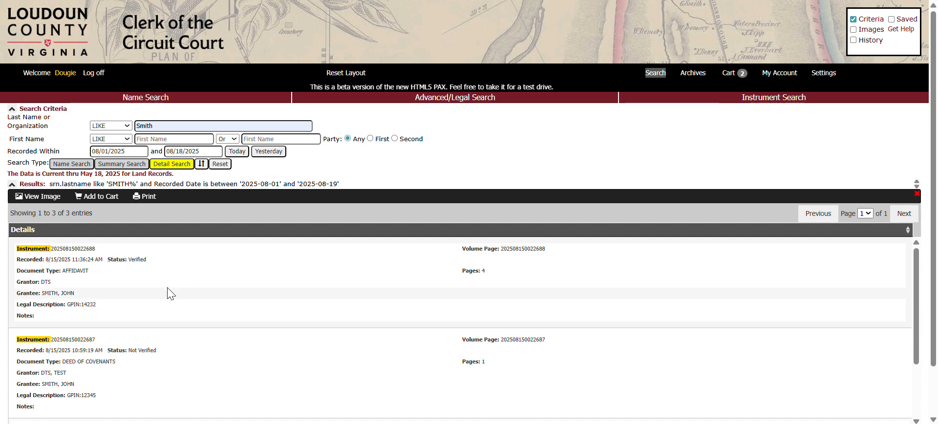
pyautogui.moveTo(51, 249)
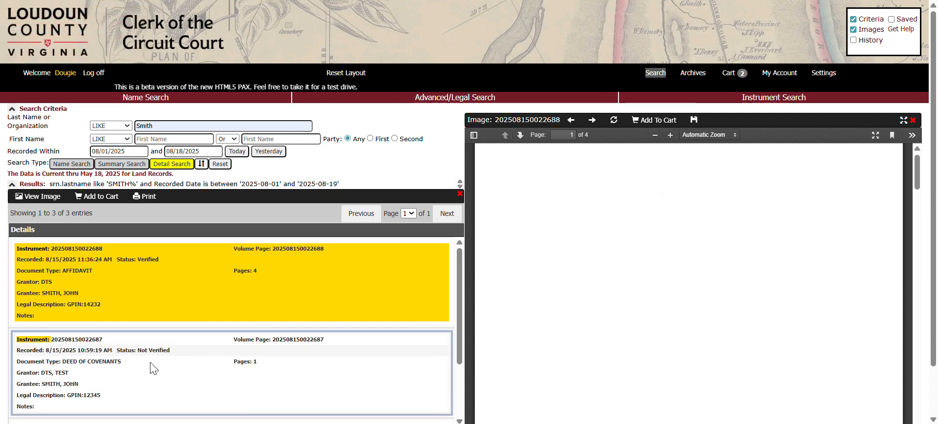
# Step: Try adding the affidavit to the cart, then go to the Cart page
pyautogui.click(95, 196)
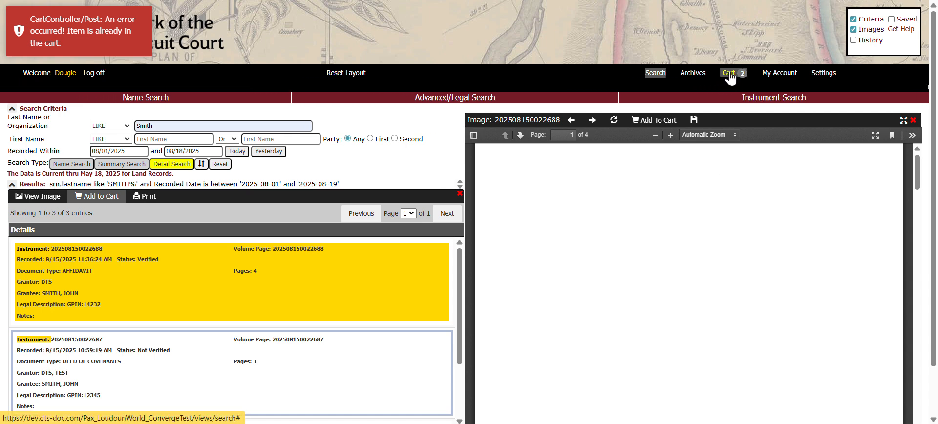
pyautogui.click(729, 72)
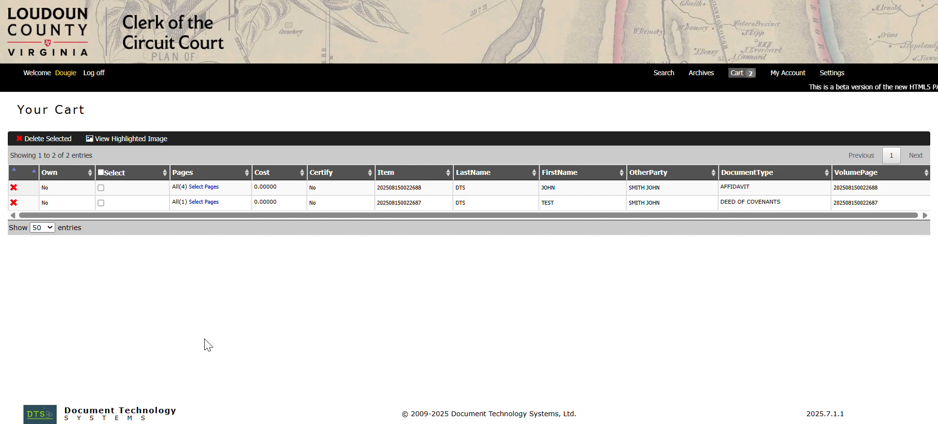
pyautogui.moveTo(102, 177)
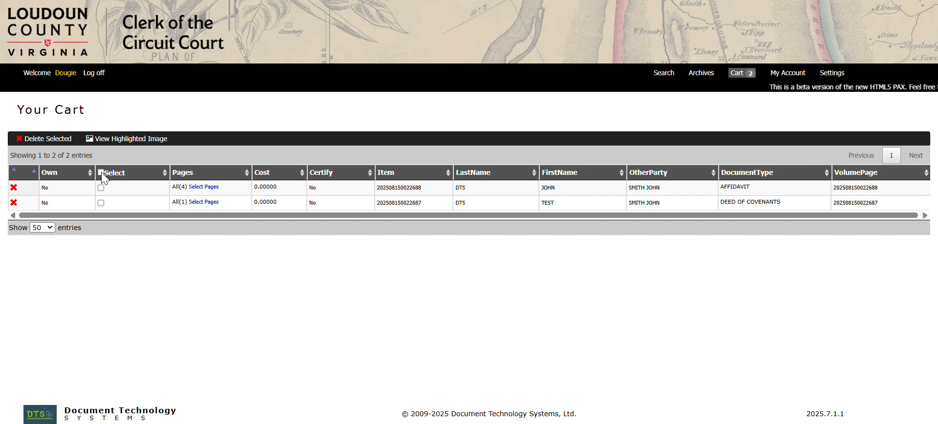
# Step: Select both cart documents, keep all four affidavit pages, and checkout the selection
pyautogui.click(100, 172)
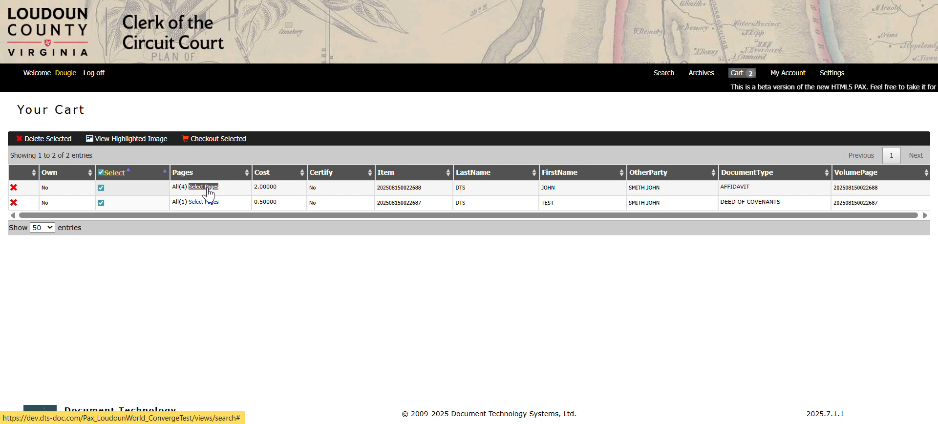
pyautogui.click(202, 188)
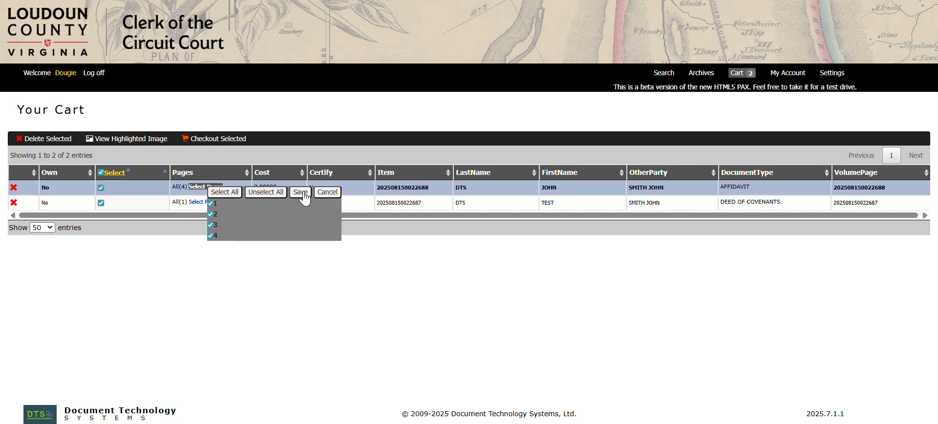
pyautogui.click(299, 191)
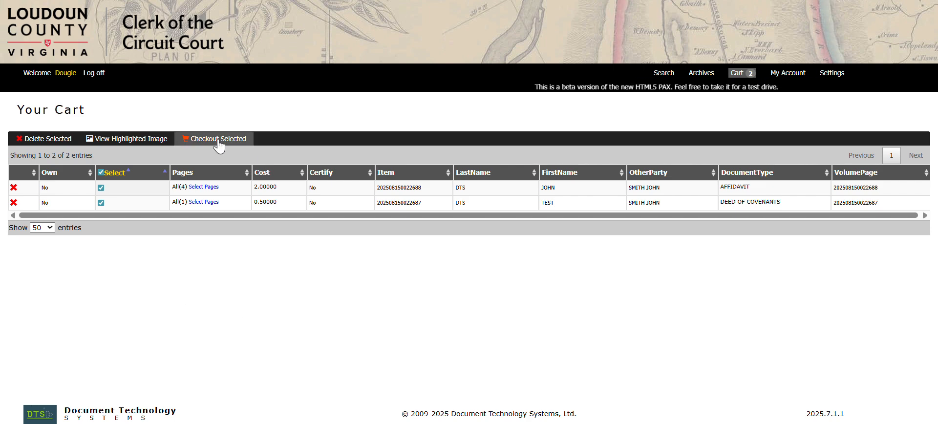
pyautogui.click(218, 138)
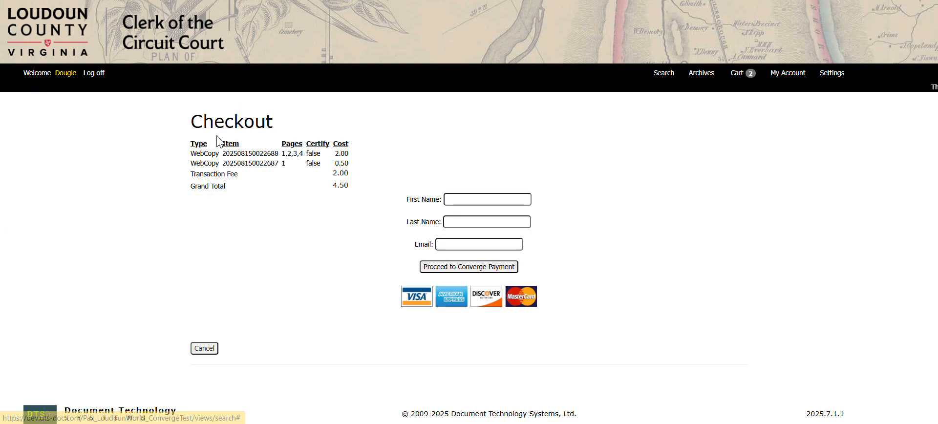
# Step: Enter buyer first name, last name Douglas and email, proceed to Converge payment and accept the no-refund warning
pyautogui.click(486, 199)
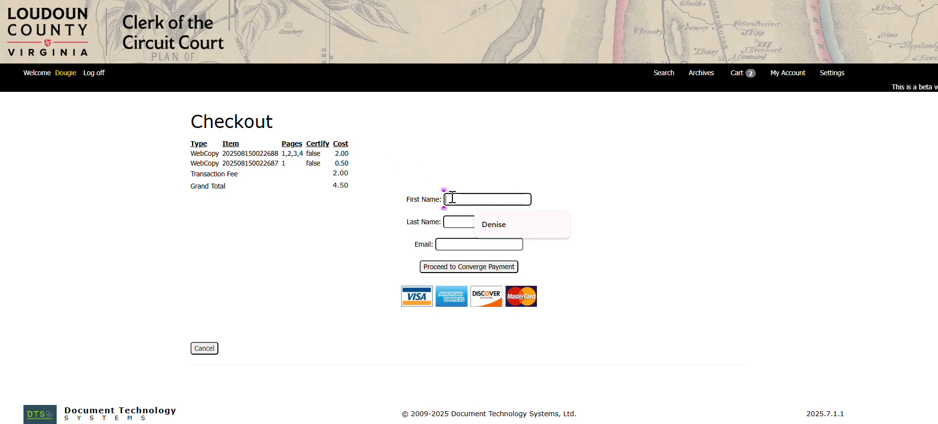
pyautogui.click(493, 224)
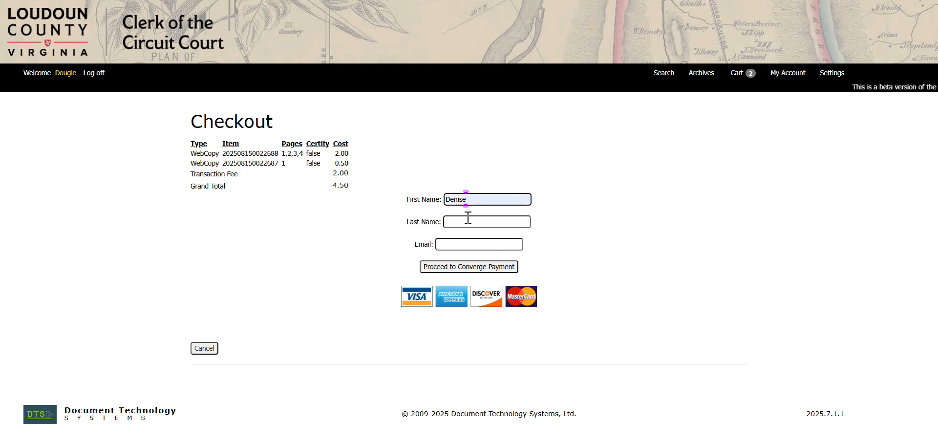
pyautogui.write('Douglas')
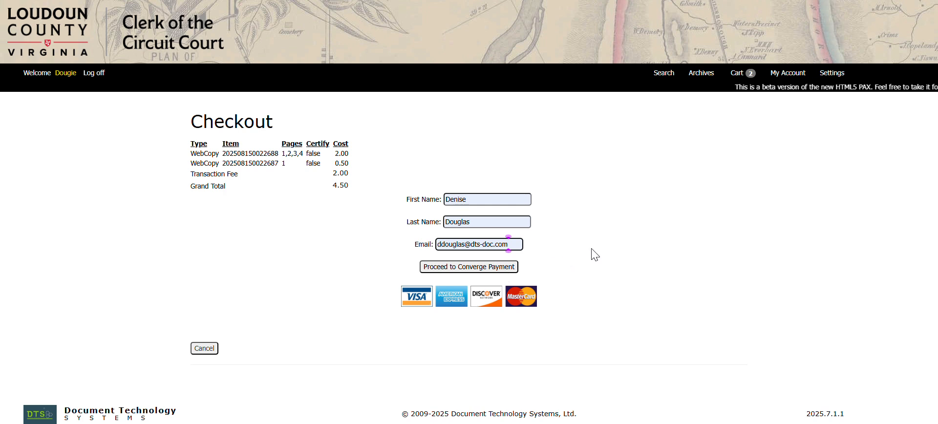
pyautogui.click(479, 244)
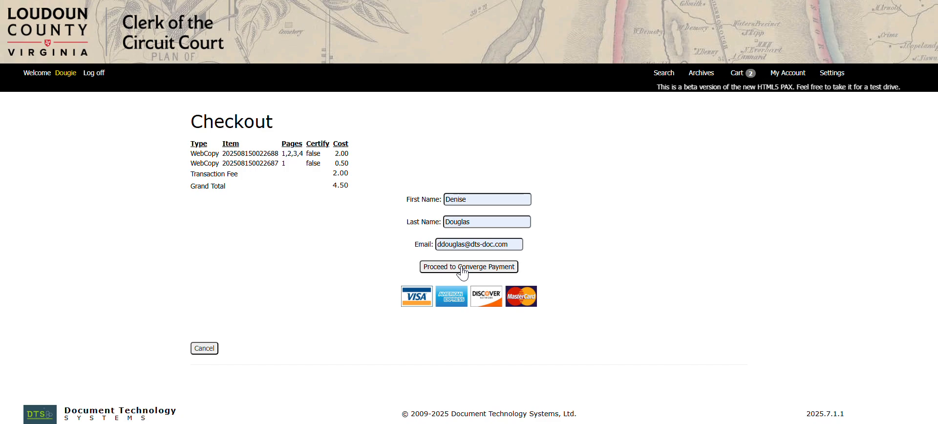
pyautogui.click(468, 266)
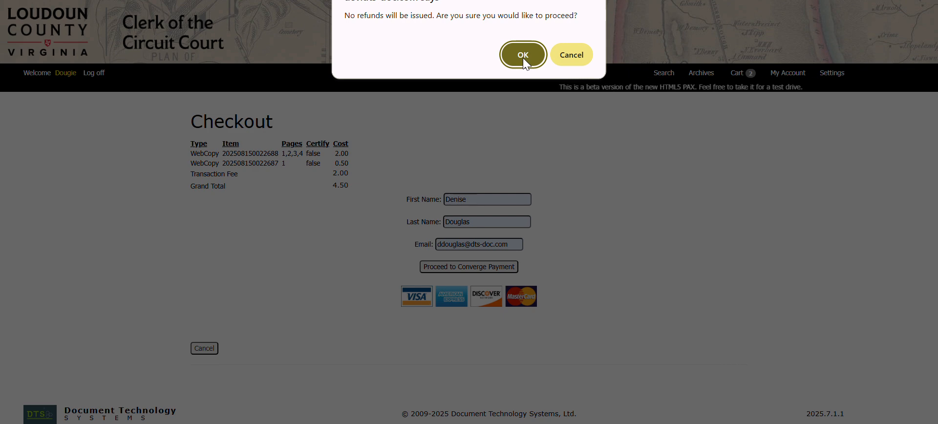
pyautogui.click(522, 55)
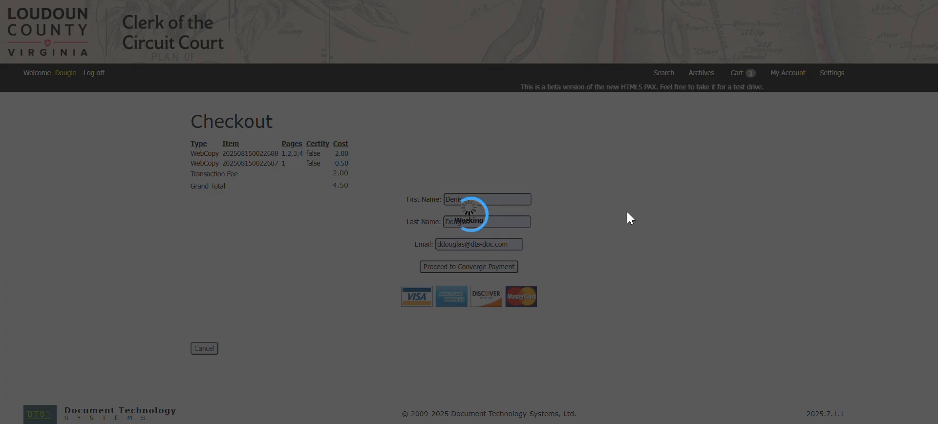
pyautogui.click(468, 267)
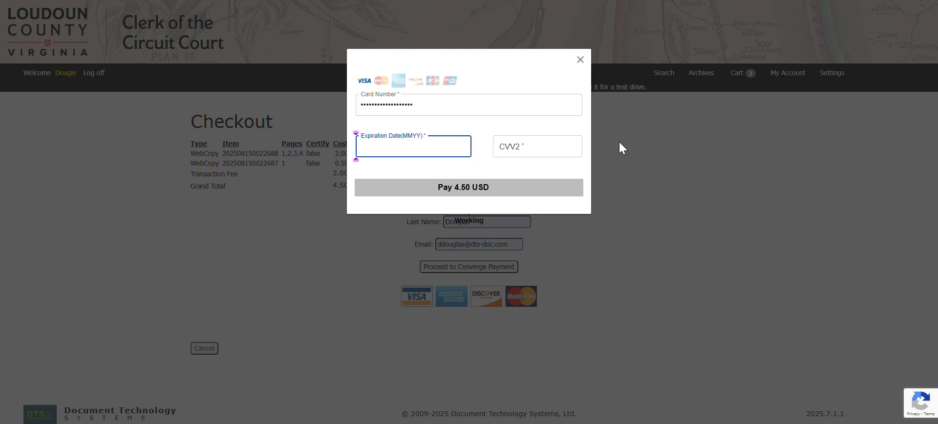
pyautogui.write('07/28')
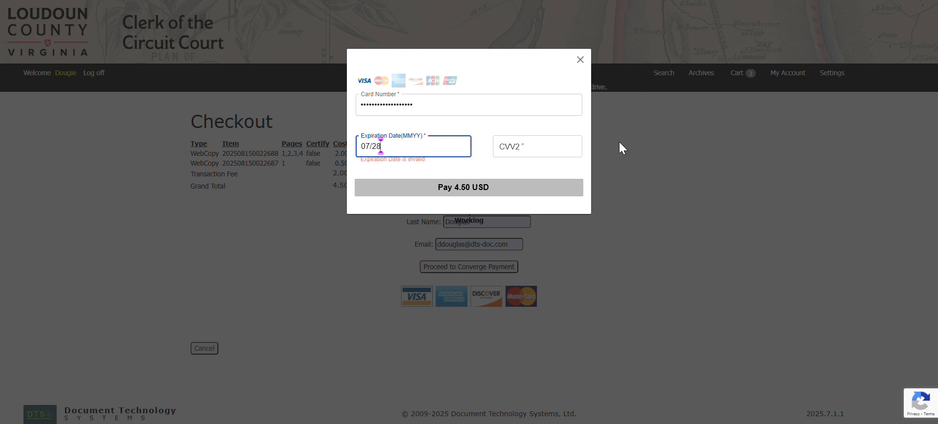
pyautogui.click(536, 146)
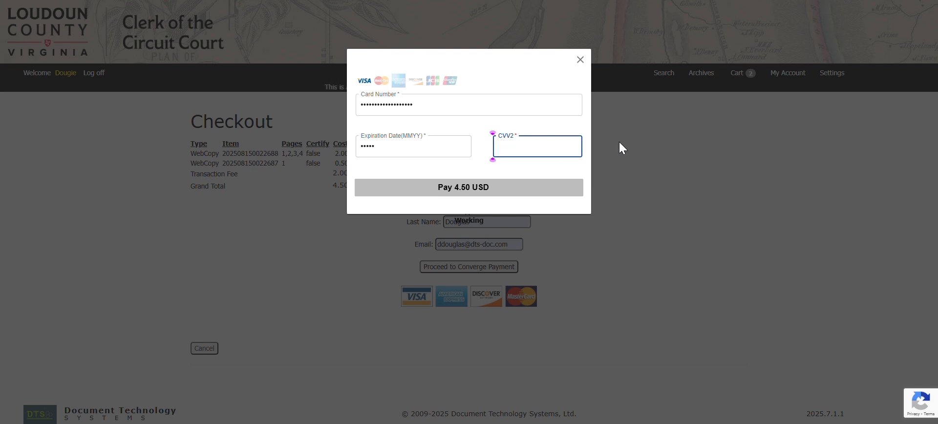
pyautogui.write('123')
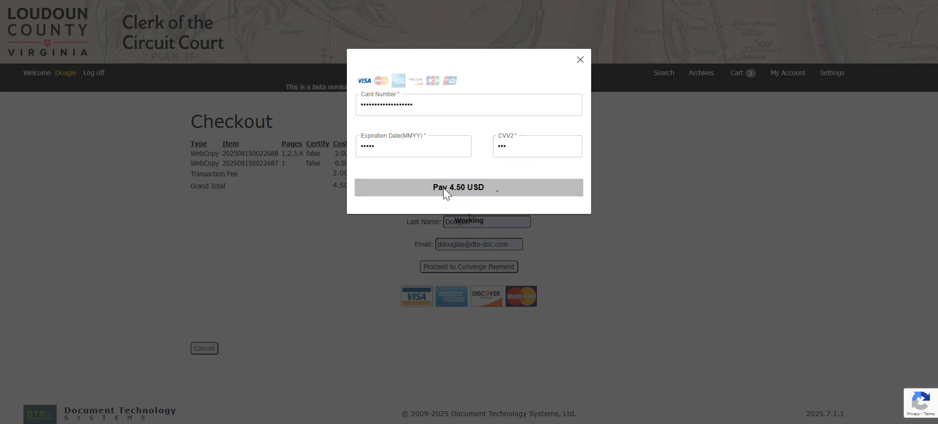
pyautogui.click(468, 188)
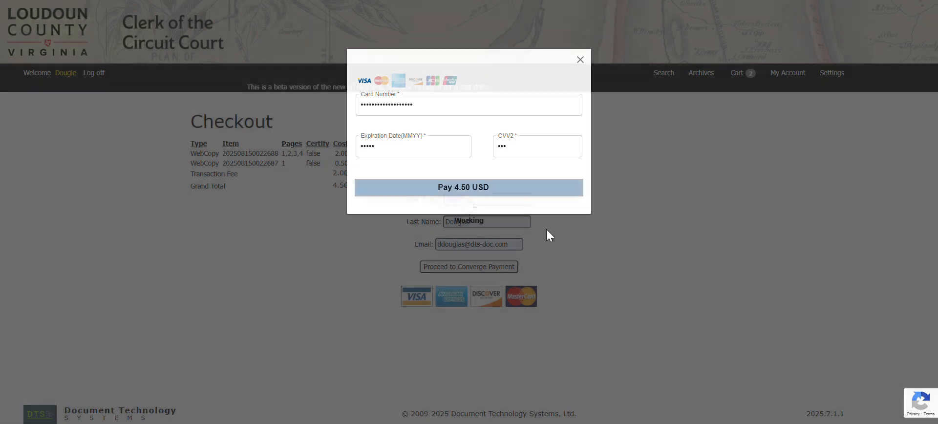
pyautogui.click(468, 187)
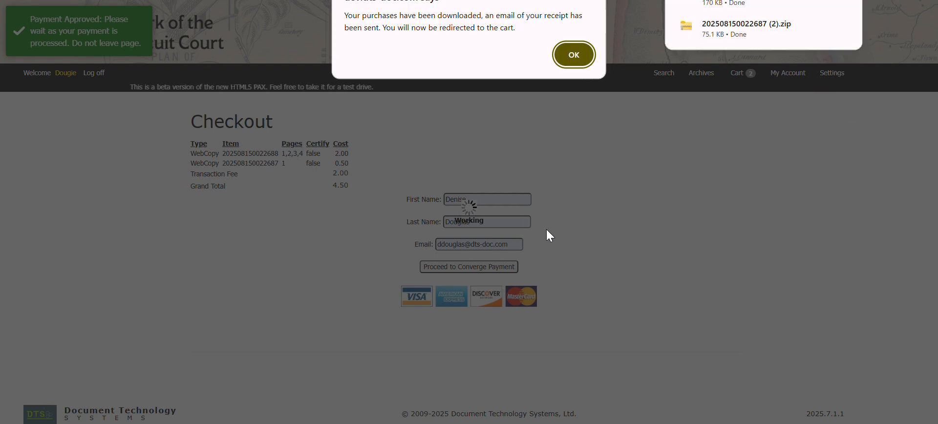
pyautogui.moveTo(532, 34)
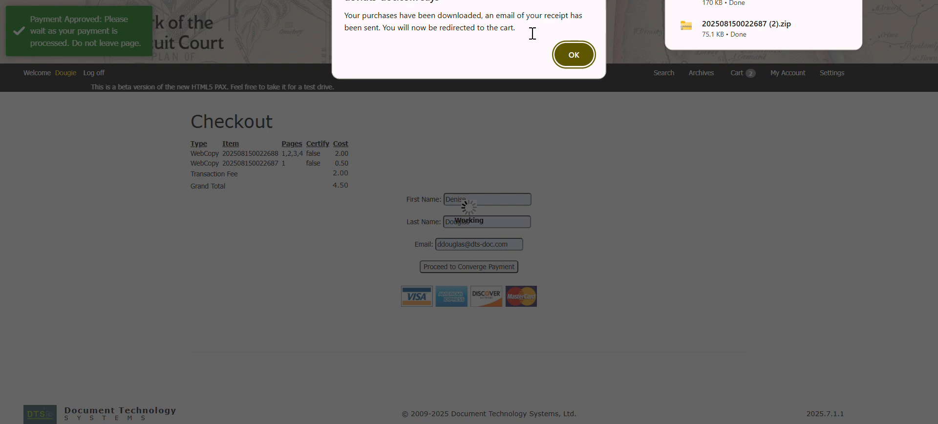
pyautogui.moveTo(540, 61)
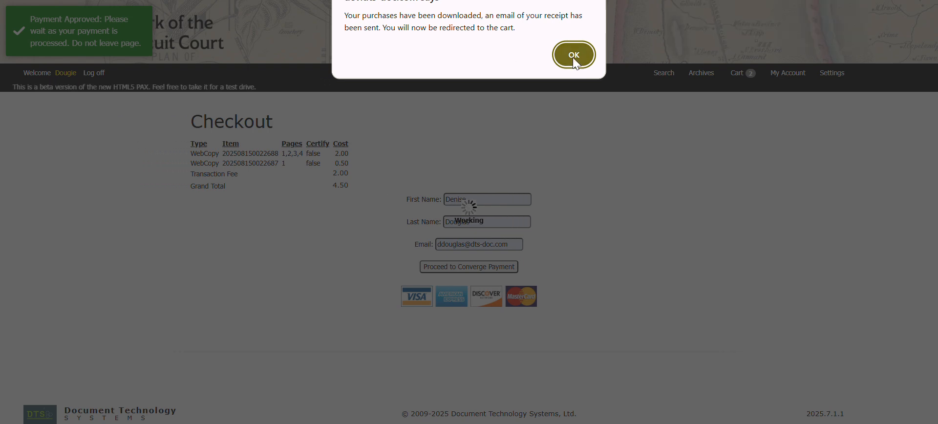
# Step: Acknowledge the 'Your purchases have been downloaded' notice and return to the cart
pyautogui.click(573, 54)
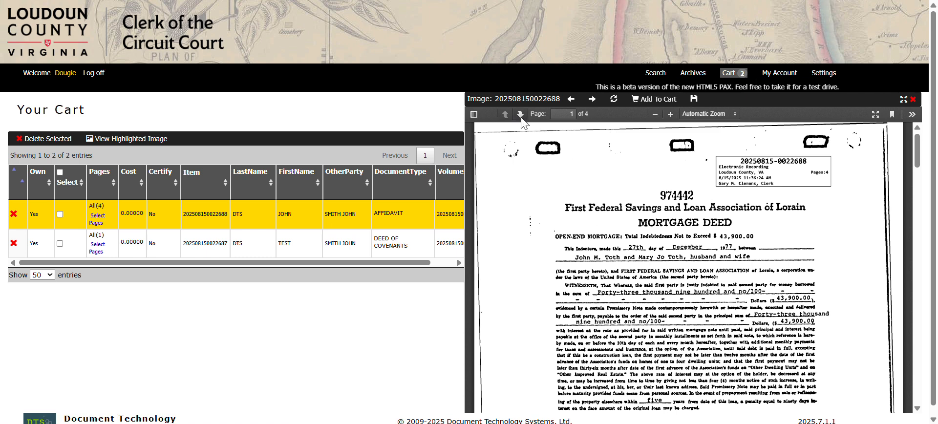
pyautogui.click(520, 114)
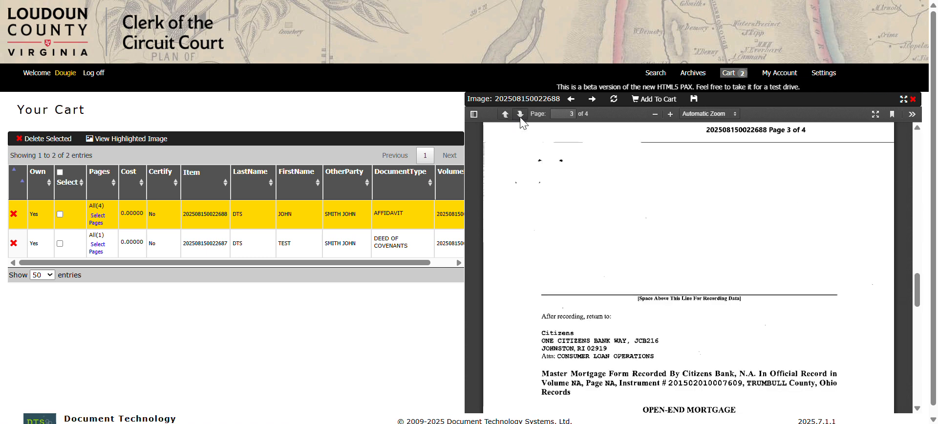
pyautogui.click(519, 115)
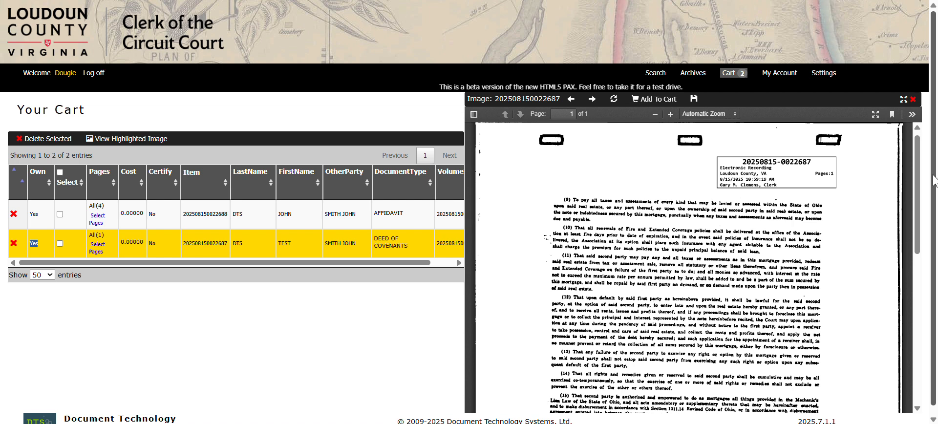
pyautogui.click(655, 73)
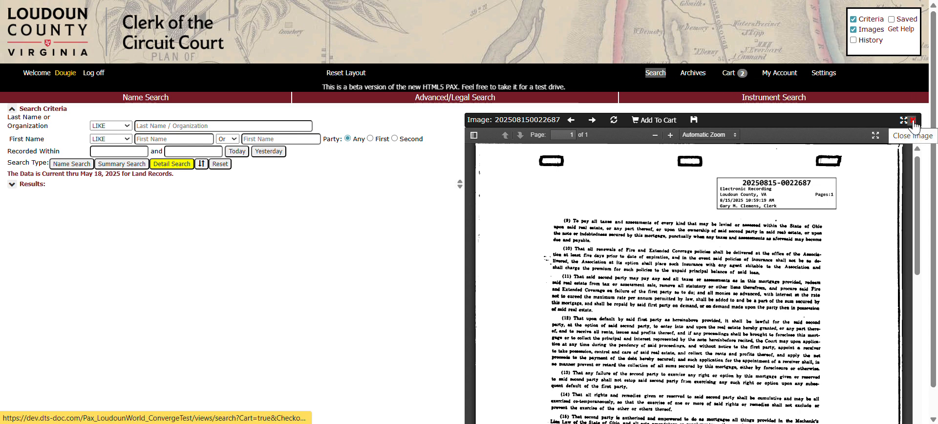
# Step: Close the document image viewer, leaving the empty record search form
pyautogui.click(910, 119)
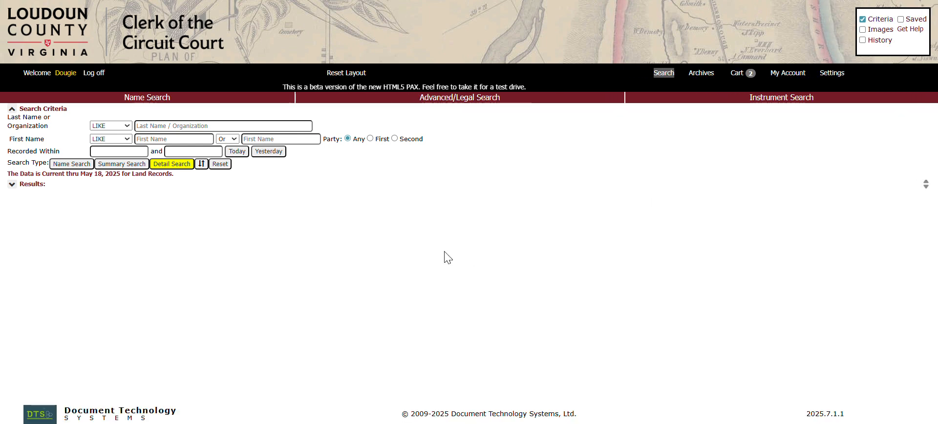
pyautogui.moveTo(211, 279)
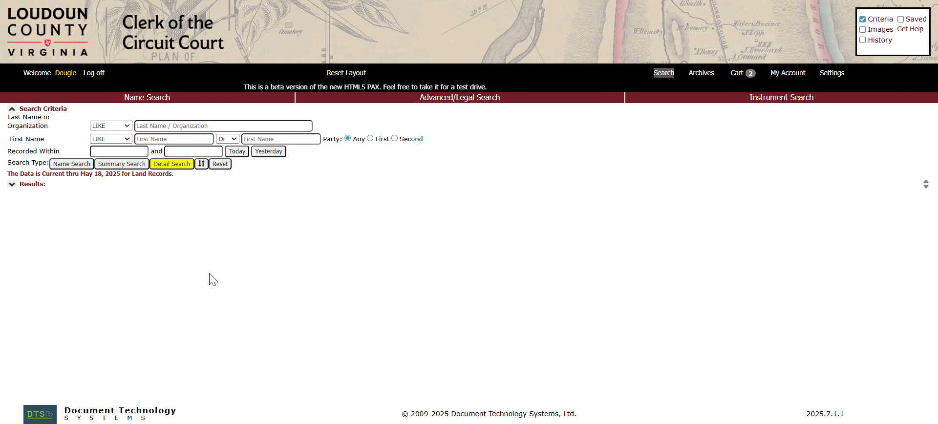
pyautogui.moveTo(788, 73)
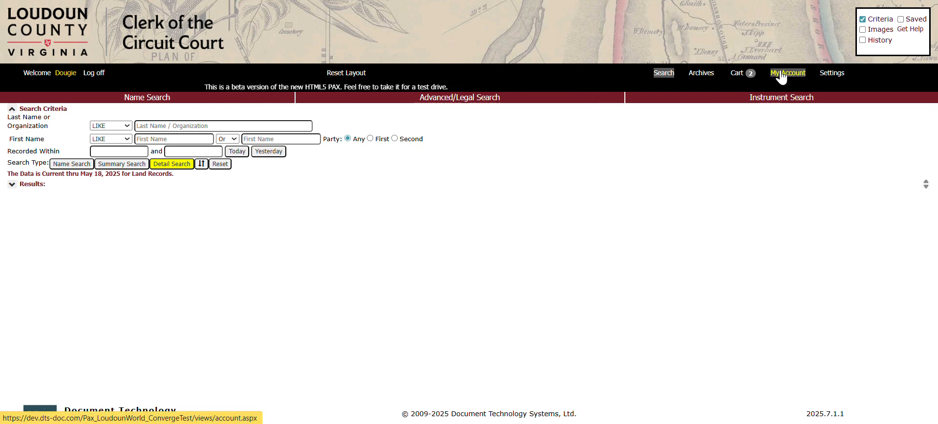